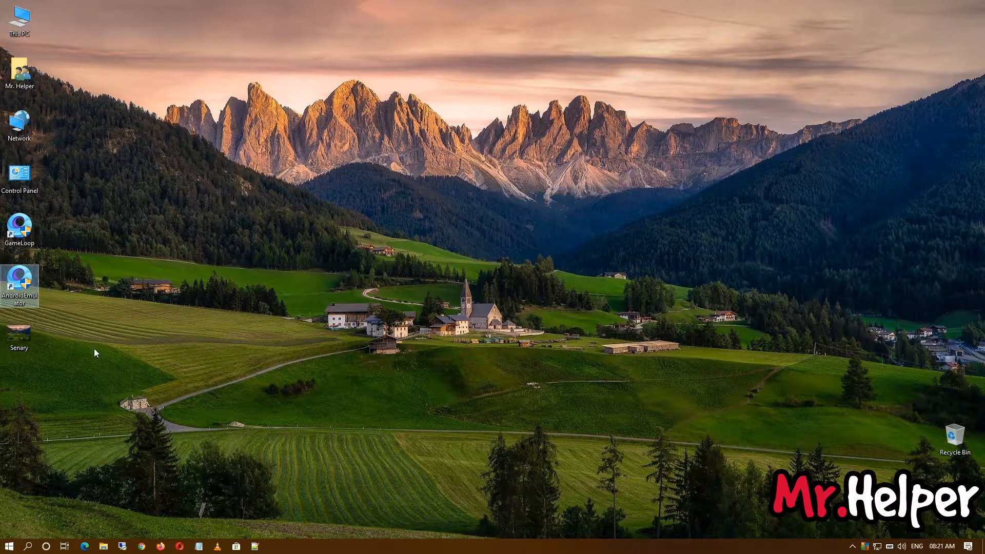
mouse_move(212, 319)
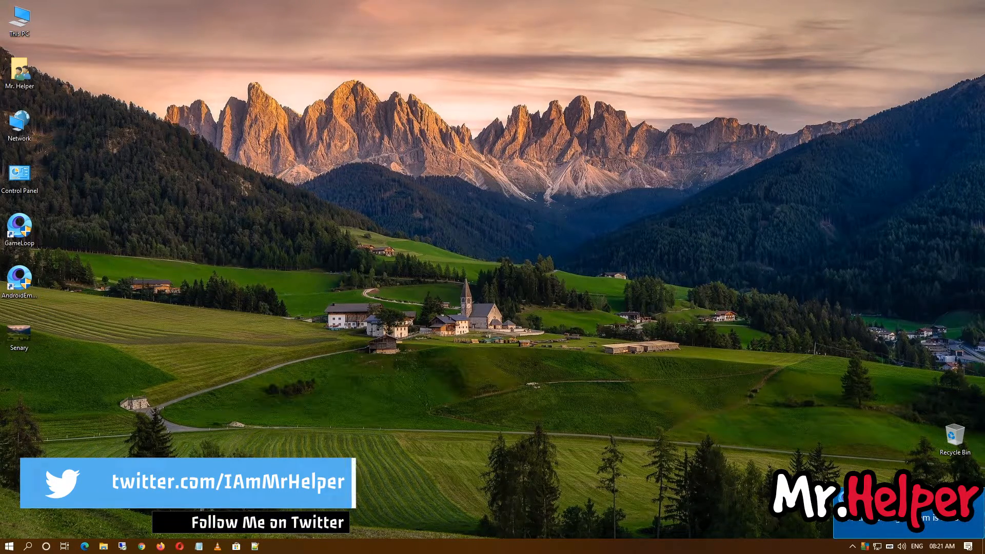
Launch the GameLoop Android emulator from its desktop shortcut.
double_click(20, 224)
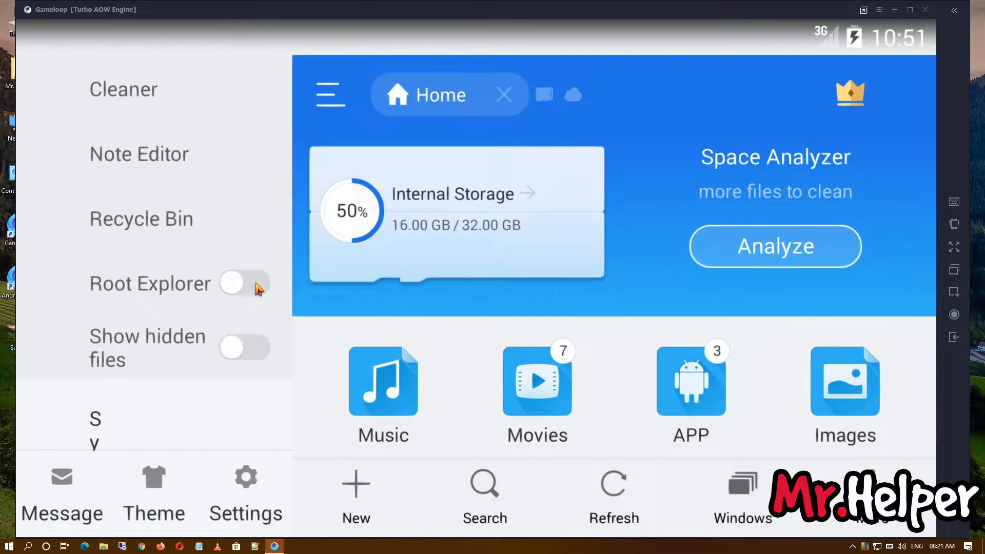
mouse_move(151, 282)
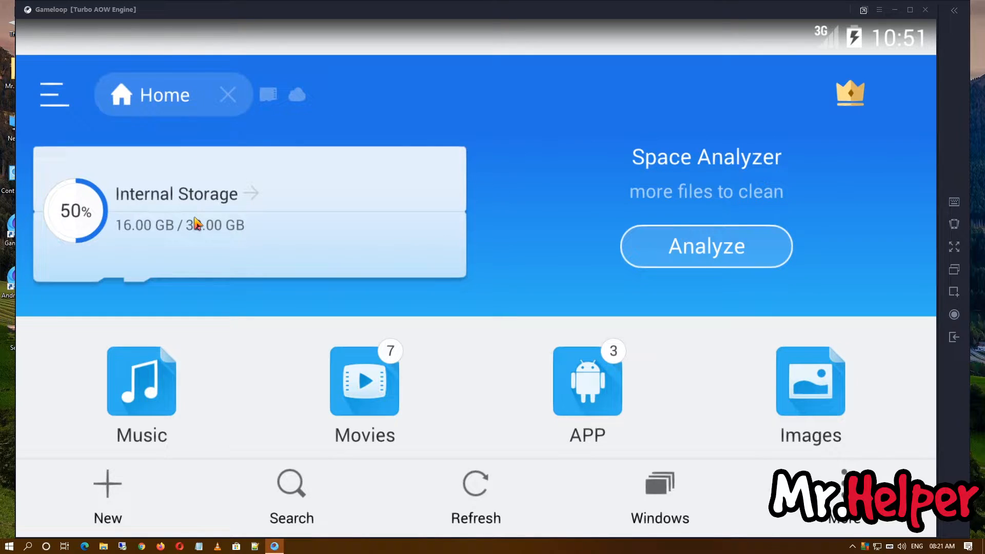
Browse from Internal Storage up to the root '/' and into the data folder.
left_click(176, 193)
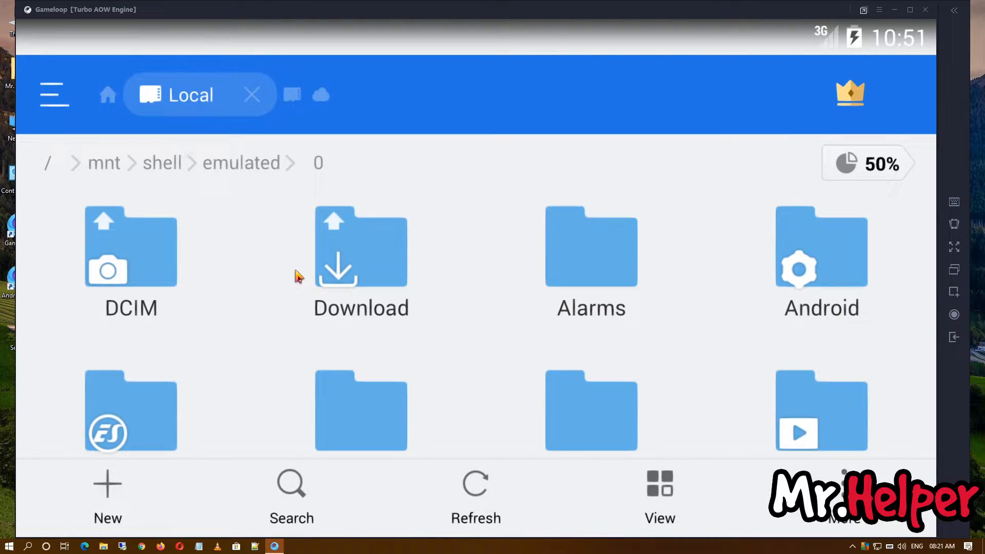
mouse_move(216, 160)
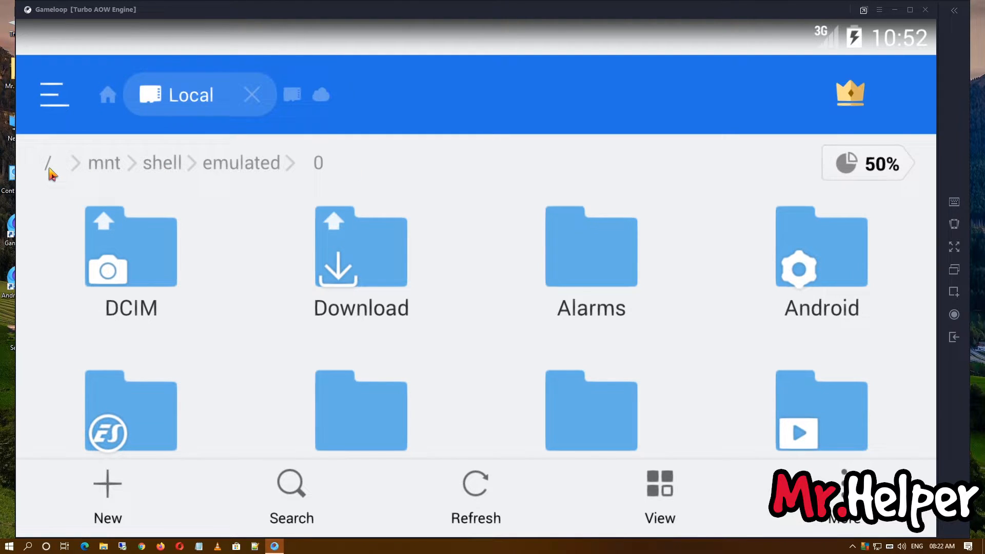
left_click(48, 163)
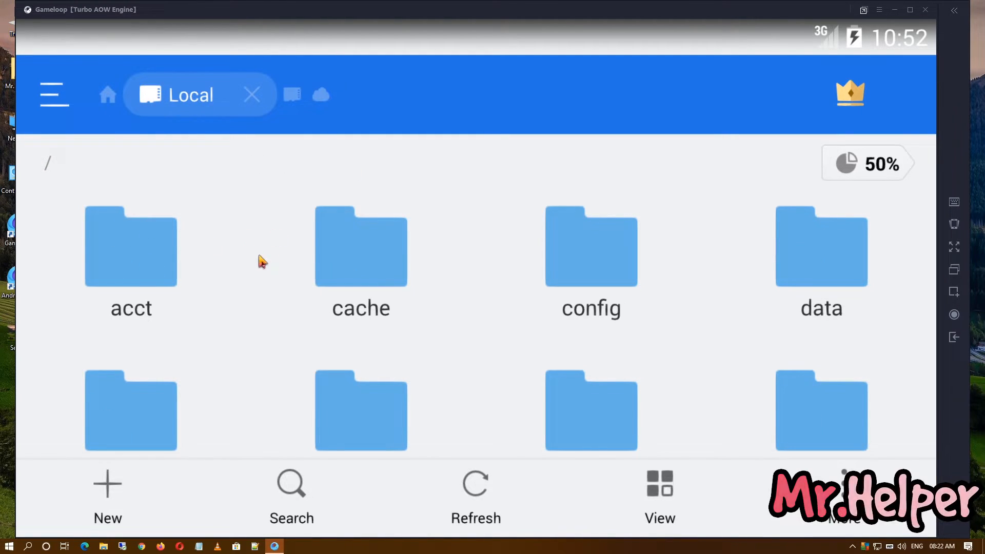
mouse_move(782, 300)
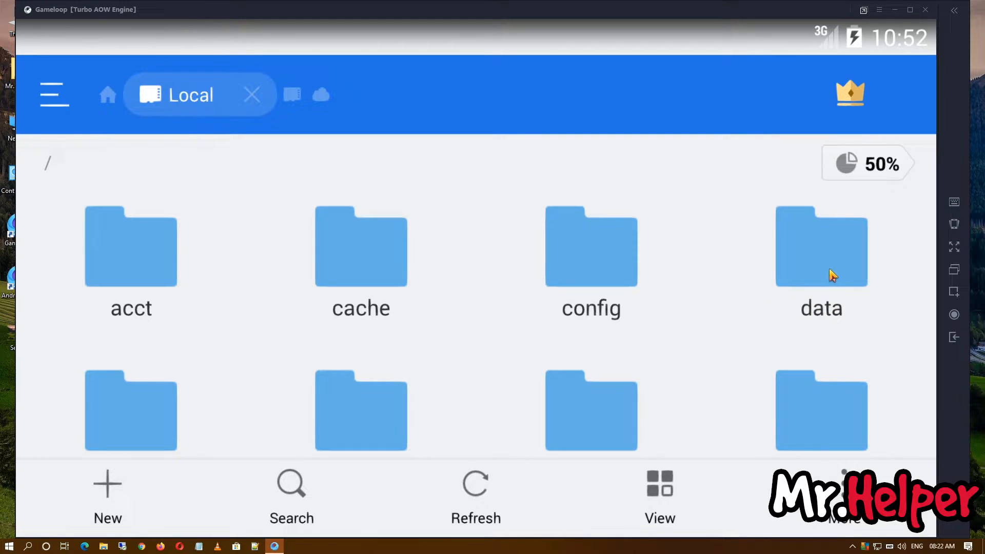
double_click(821, 245)
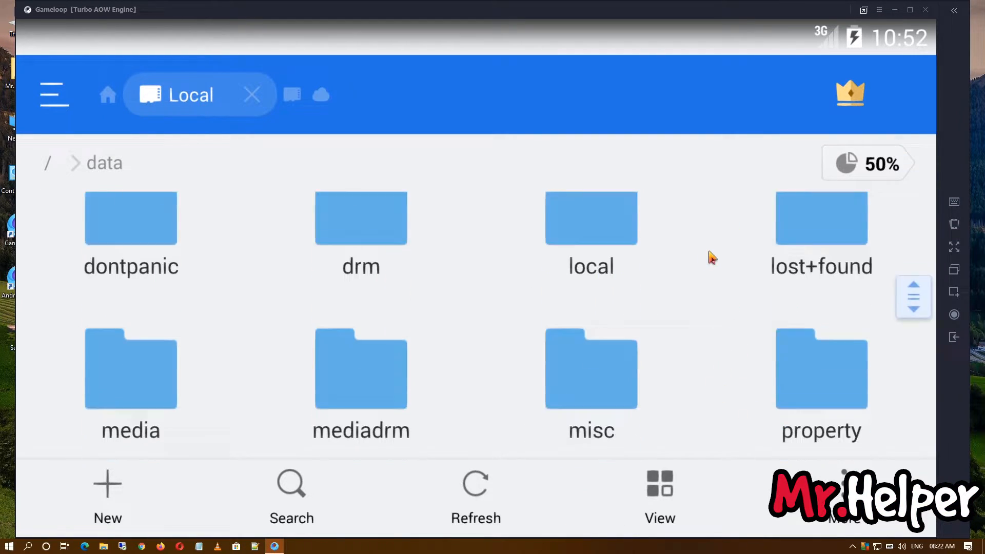
scroll("down", 3)
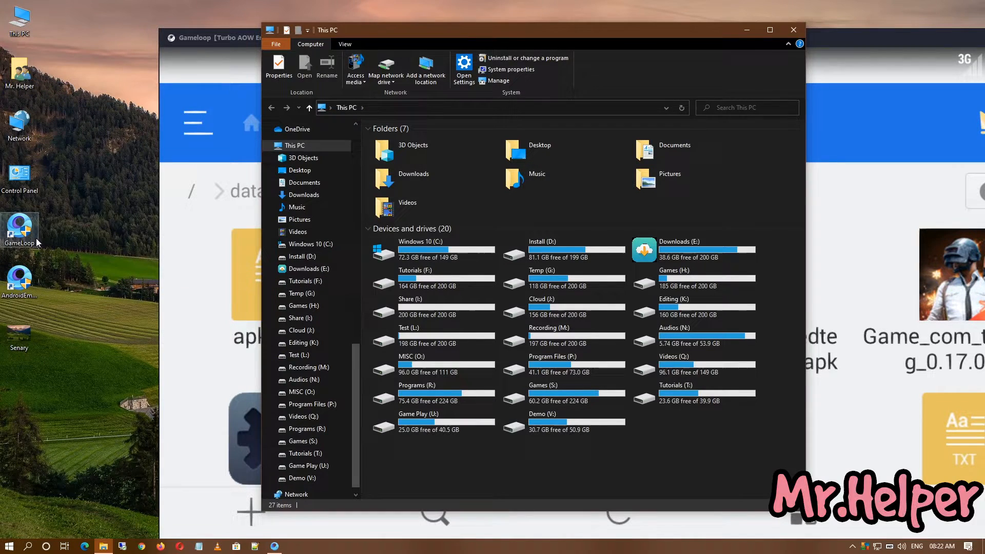
mouse_move(578, 364)
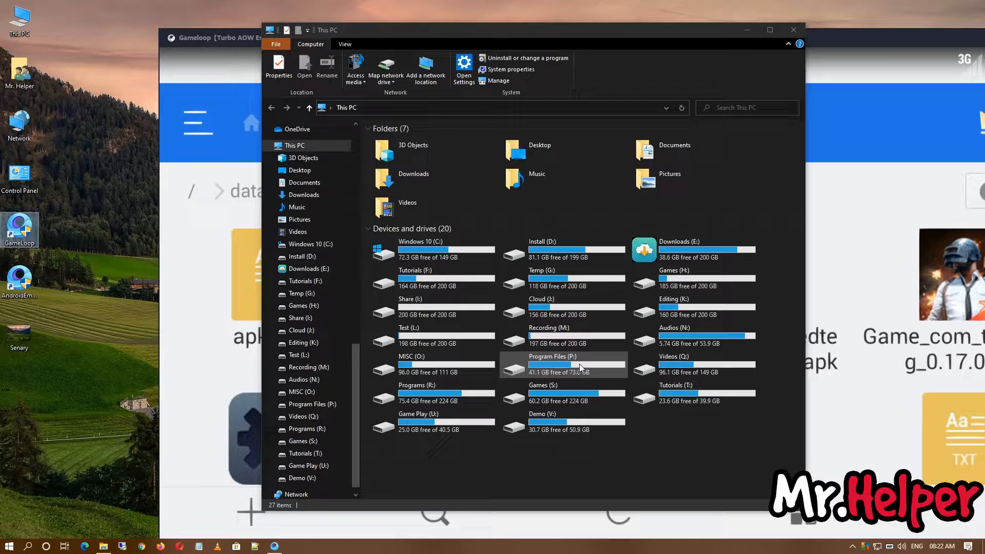
Open Test (L:), then Temp, then TxGameDownload.
left_click(563, 364)
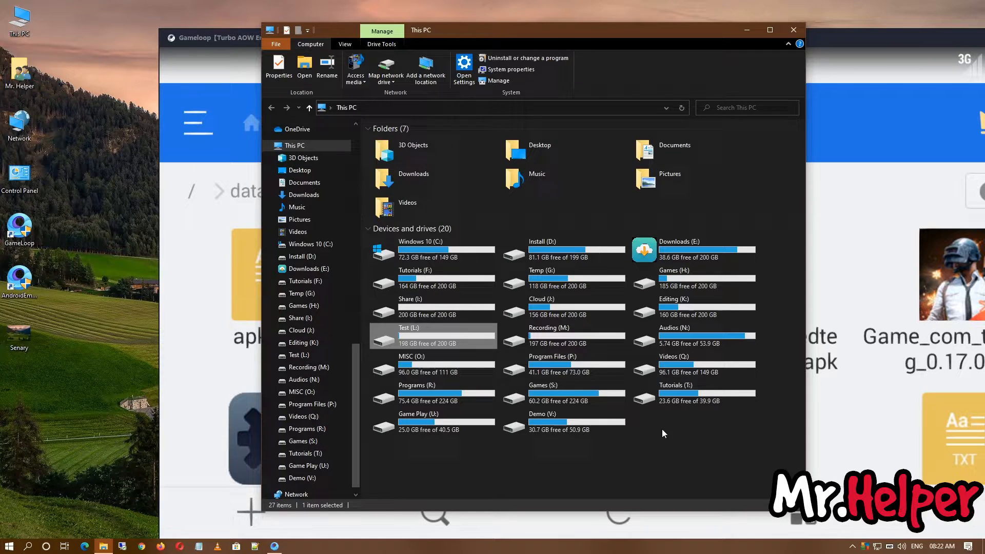
double_click(432, 328)
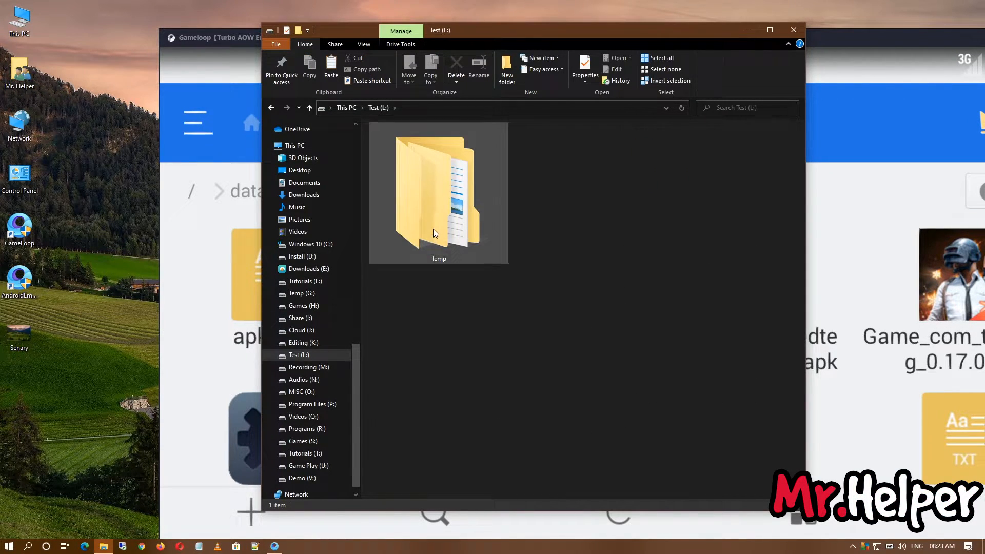
double_click(439, 191)
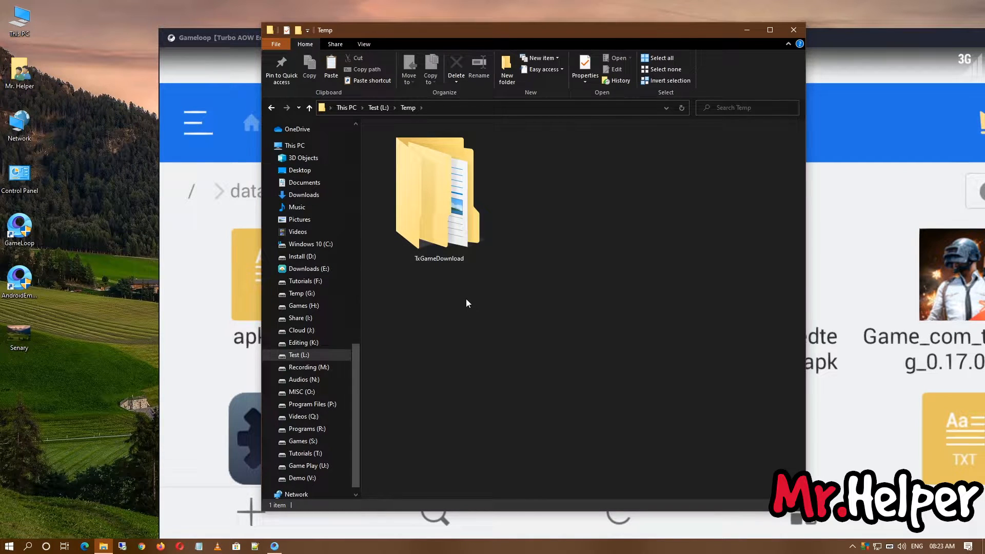
left_click(439, 195)
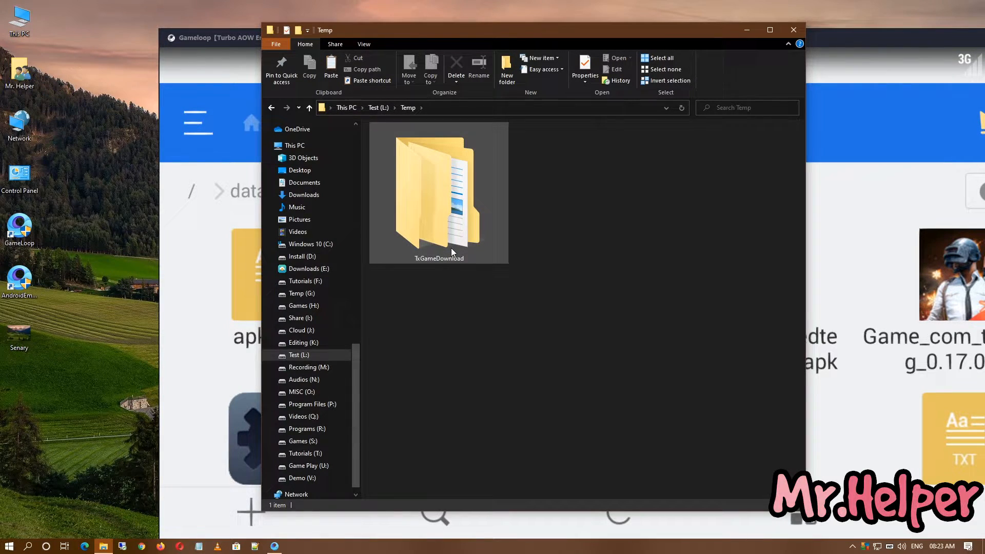
double_click(438, 192)
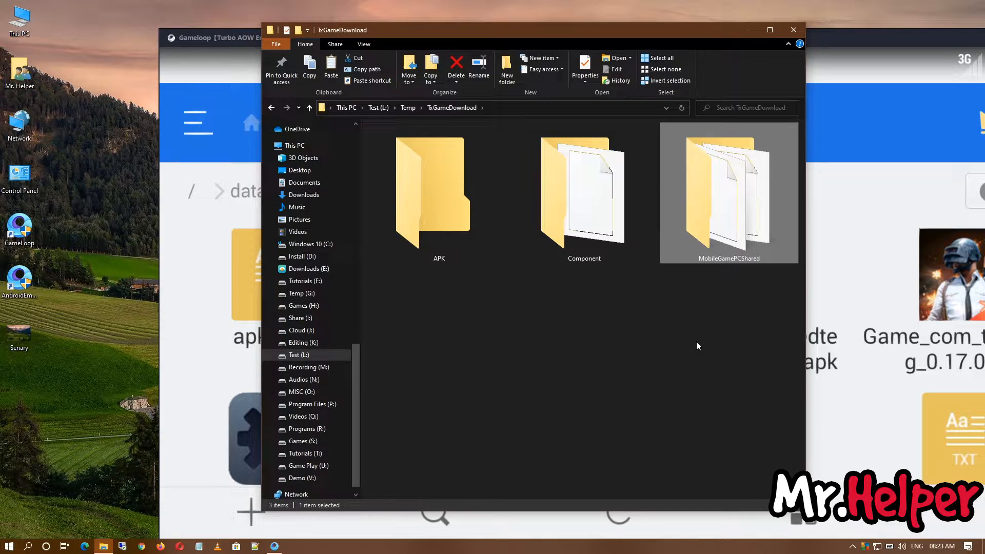
mouse_move(713, 325)
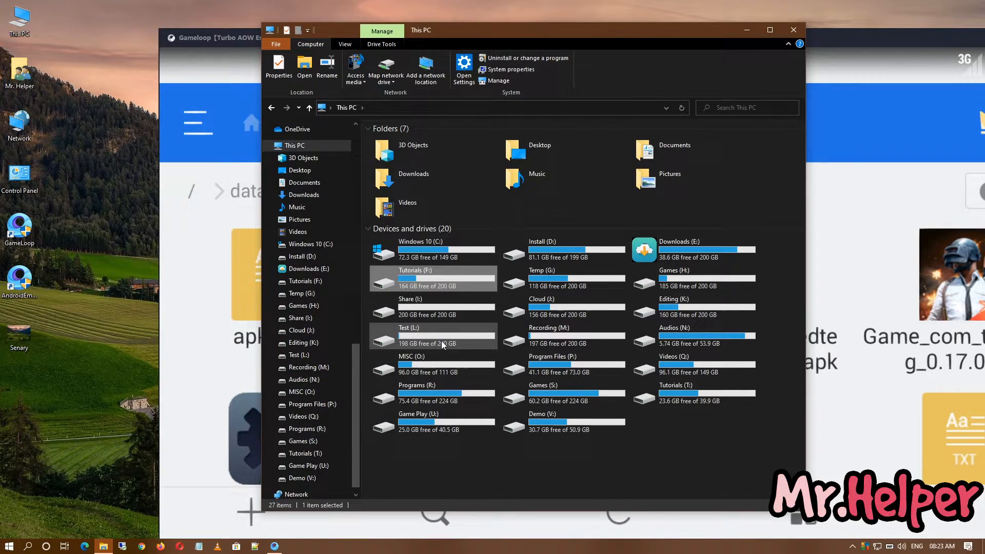
Return through Test (L:) > Temp > TxGameDownload and open MobileGamePCShared.
double_click(409, 336)
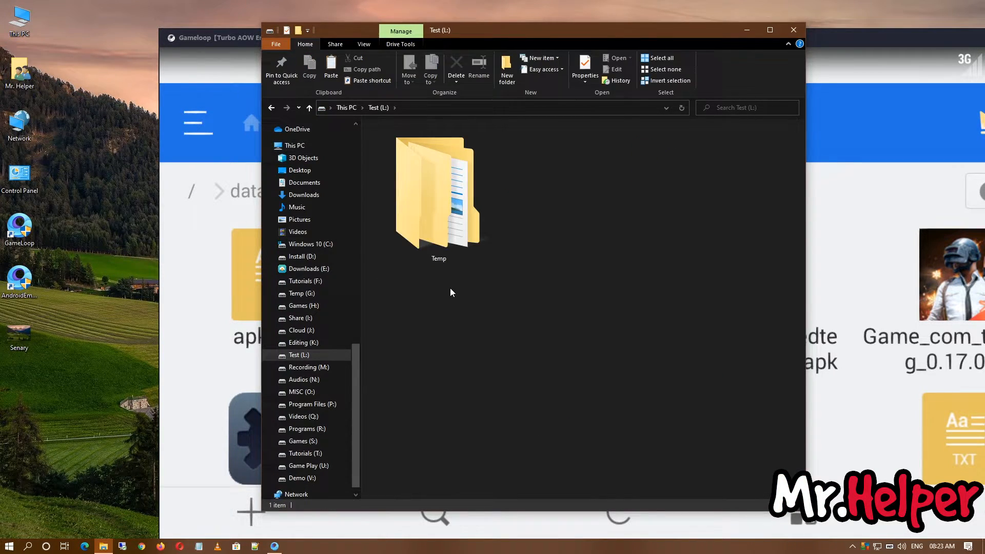
left_click(439, 195)
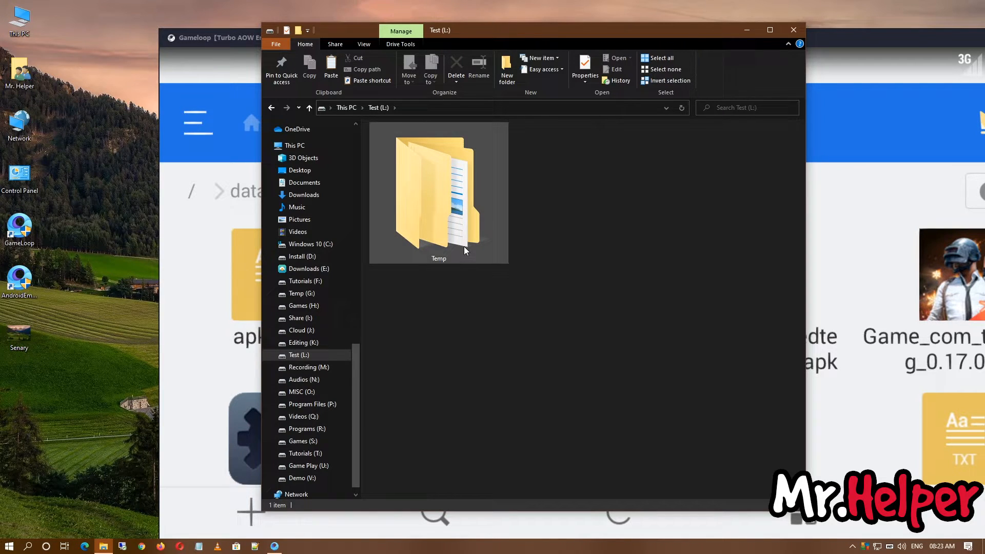
double_click(438, 188)
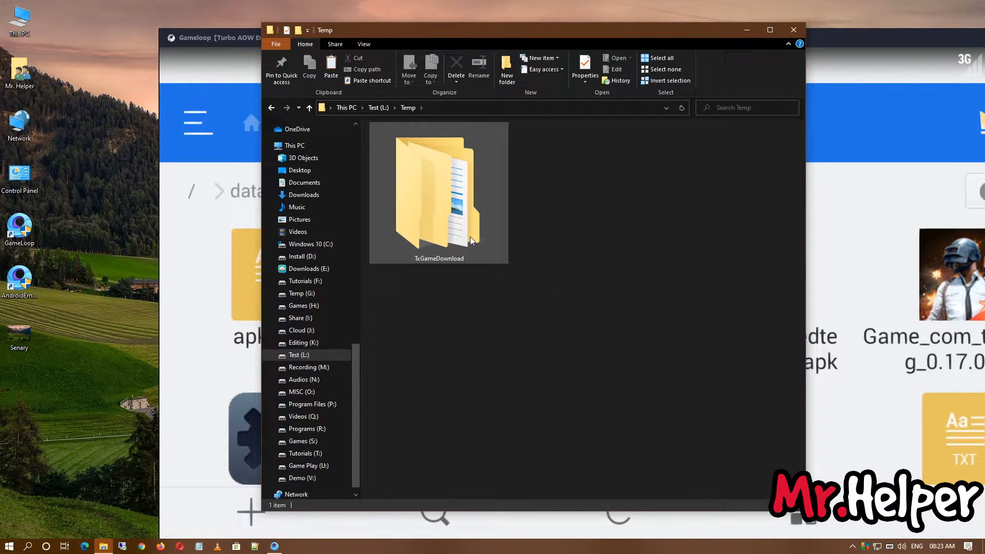
double_click(438, 191)
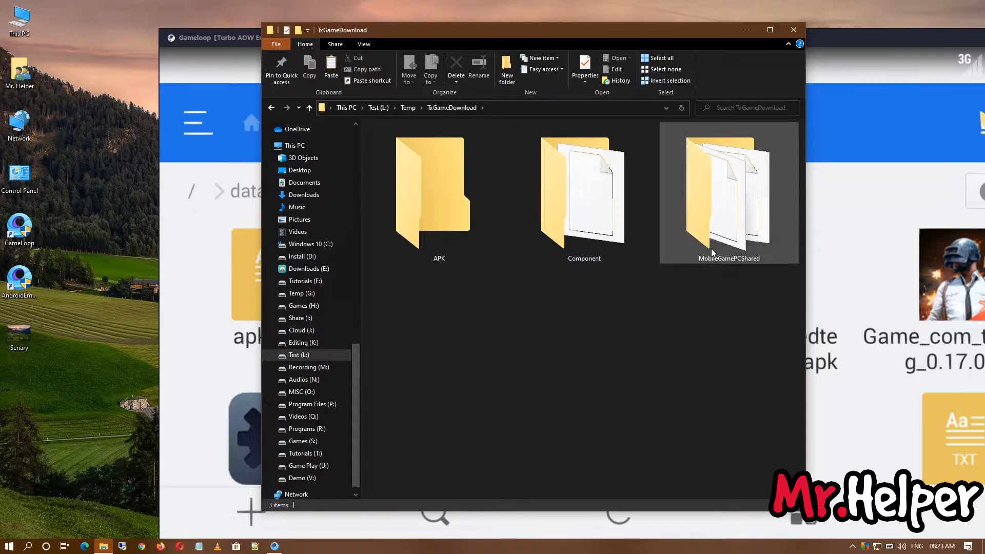
left_click(729, 189)
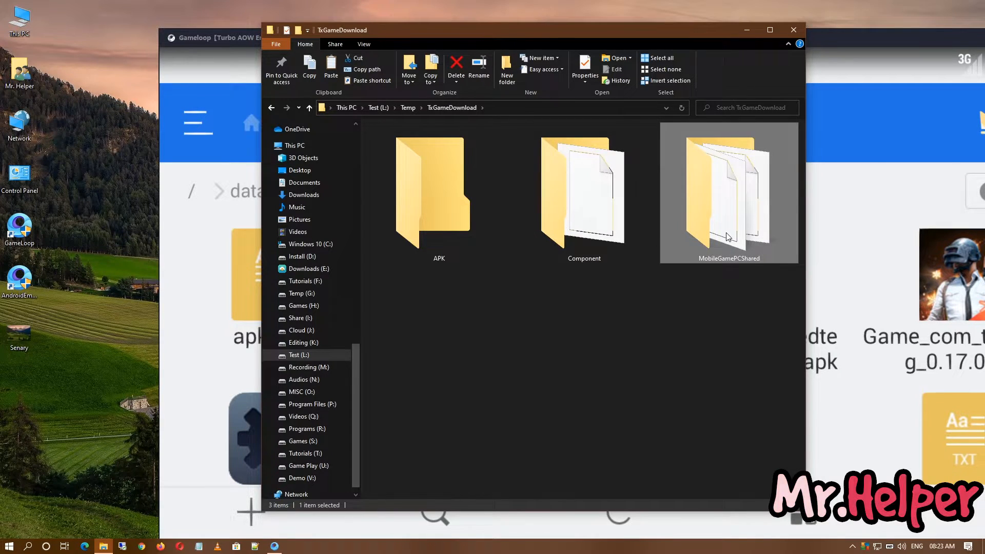
double_click(728, 191)
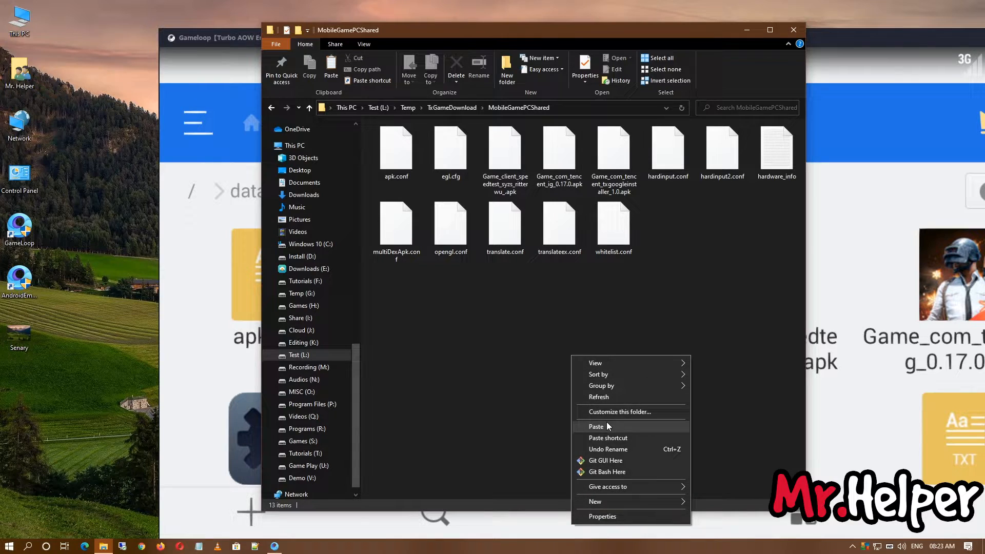
Paste the copied Senary image into MobileGamePCShared using the right-click menu.
left_click(596, 427)
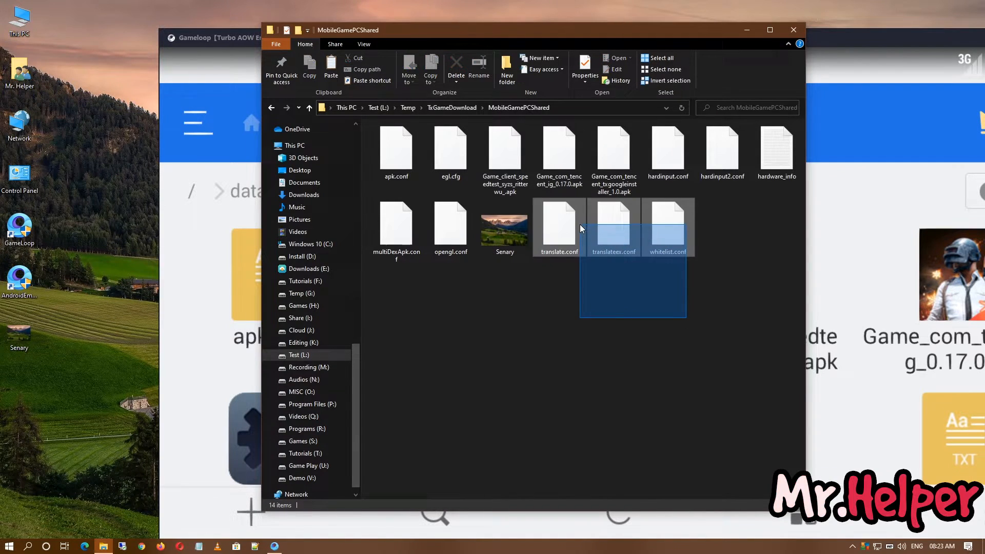
left_click(499, 316)
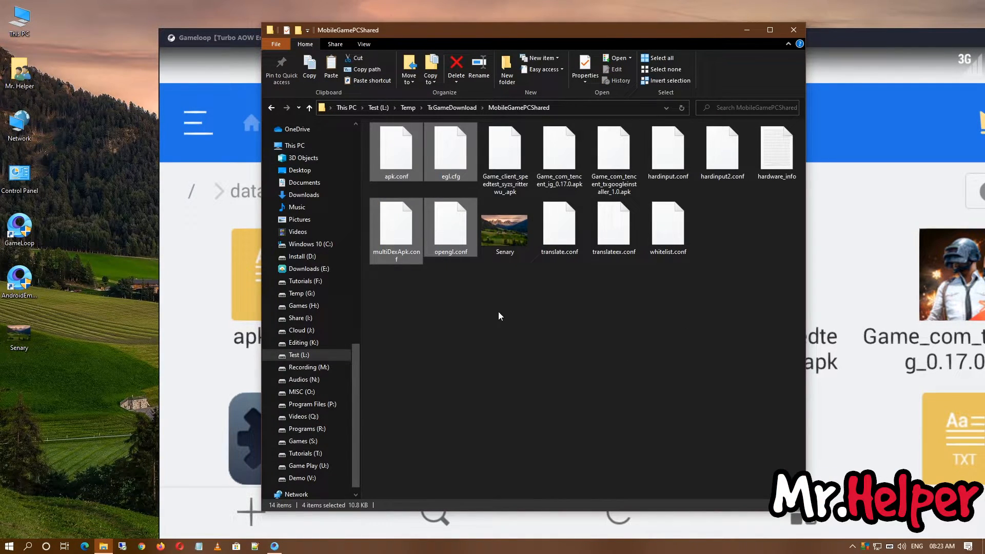
mouse_move(503, 271)
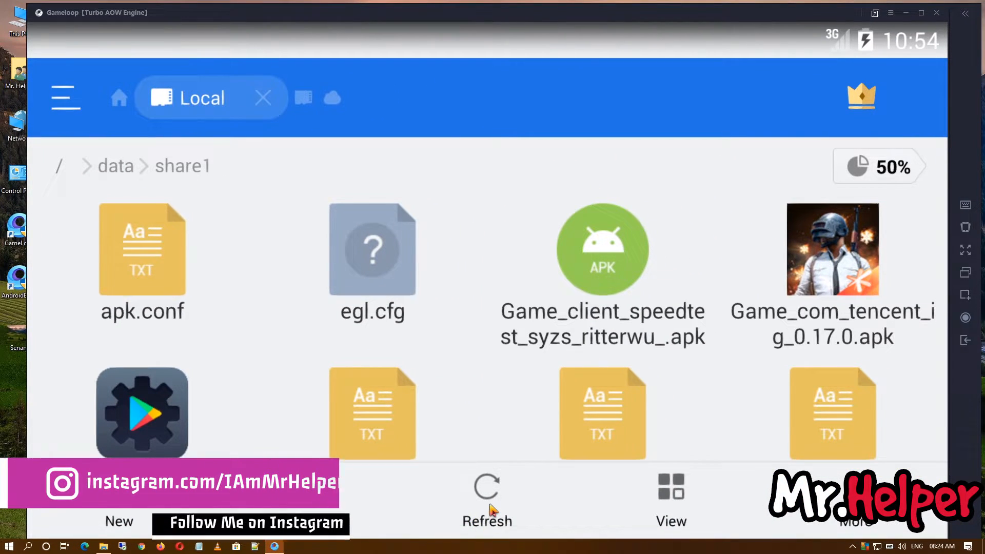
Copy Senary.jpg from /data/share1 and paste it into the Pictures folder.
scroll("down", 3)
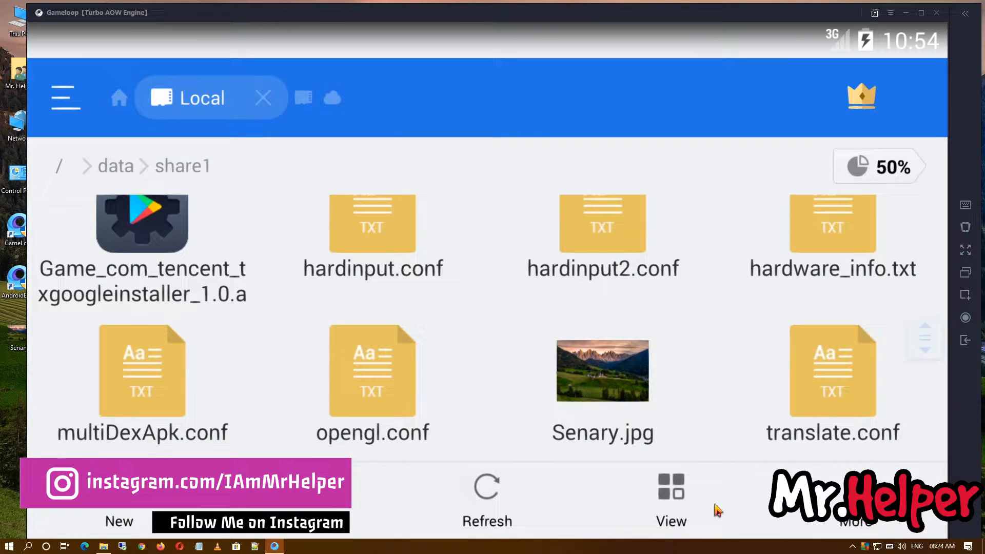
mouse_move(597, 423)
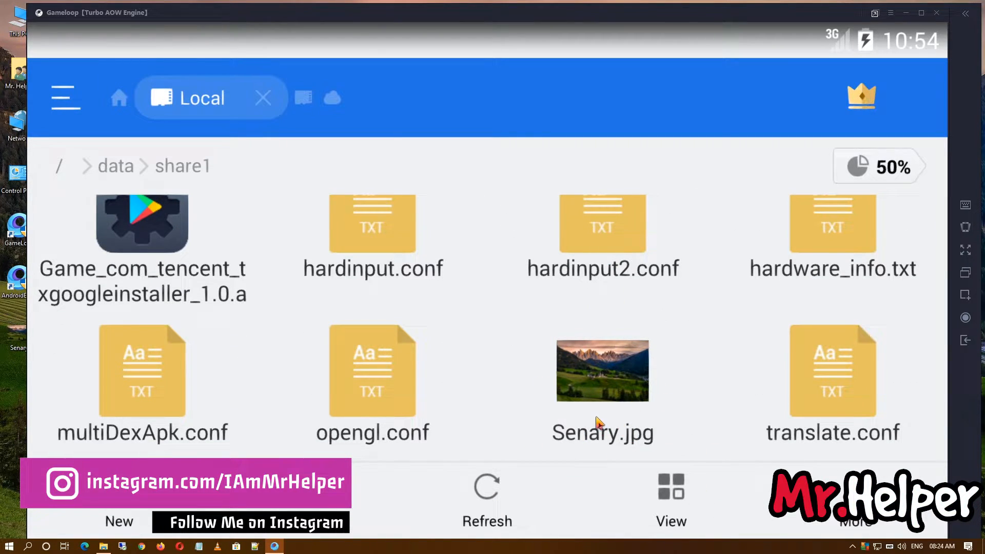
left_click(601, 370)
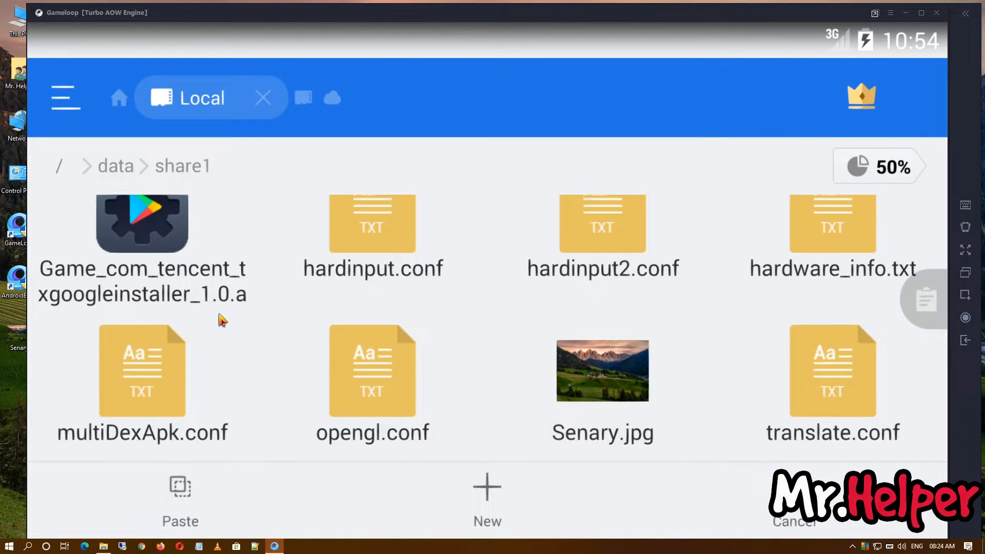
mouse_move(211, 224)
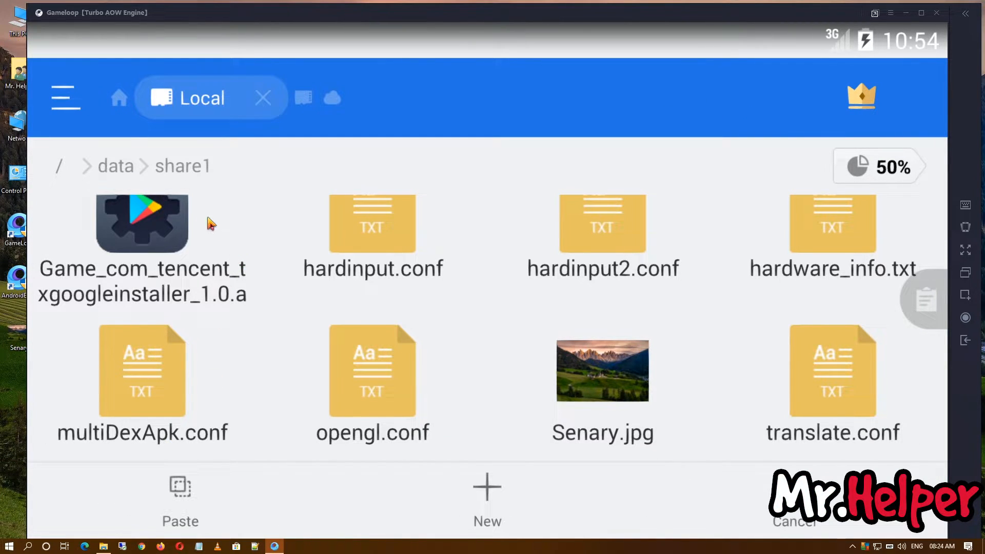
left_click(120, 98)
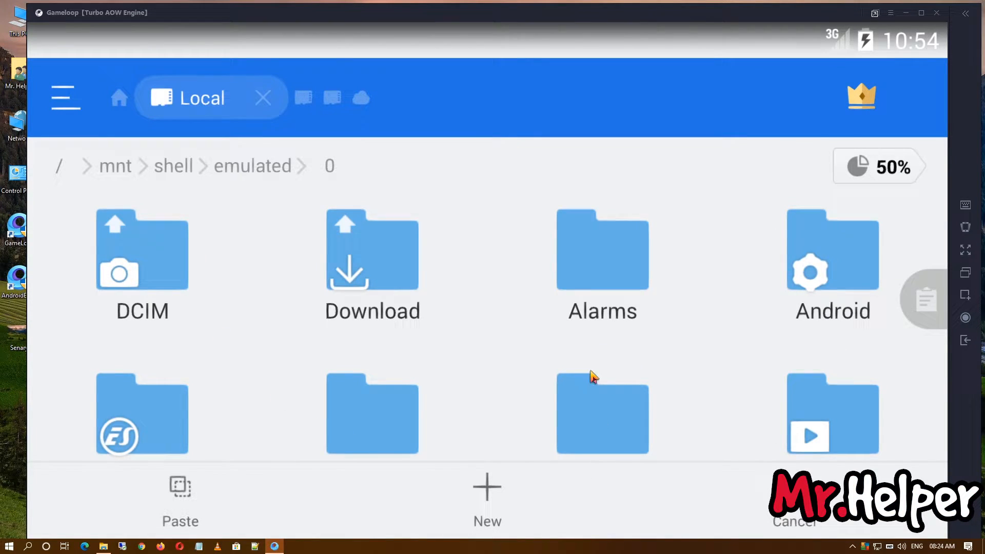
scroll("down", 3)
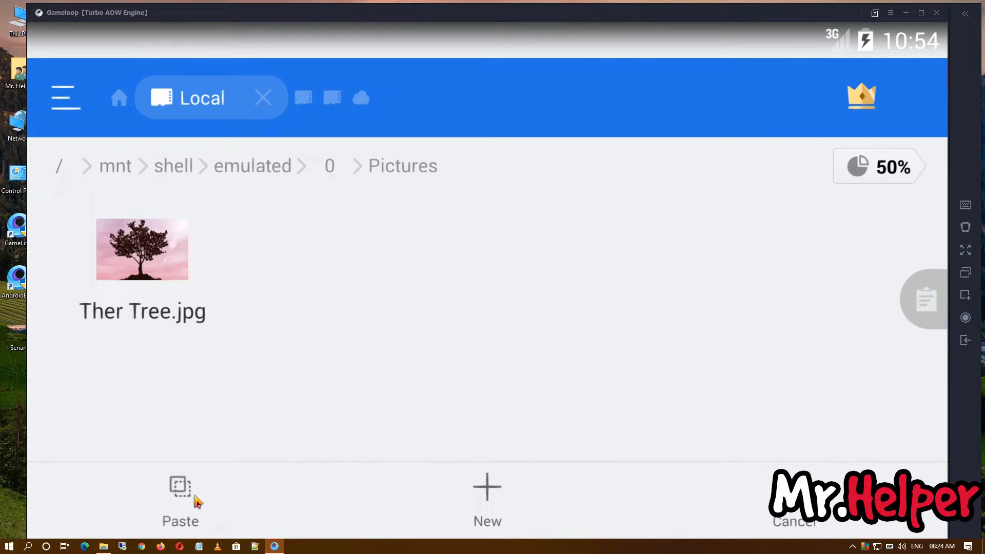
left_click(180, 496)
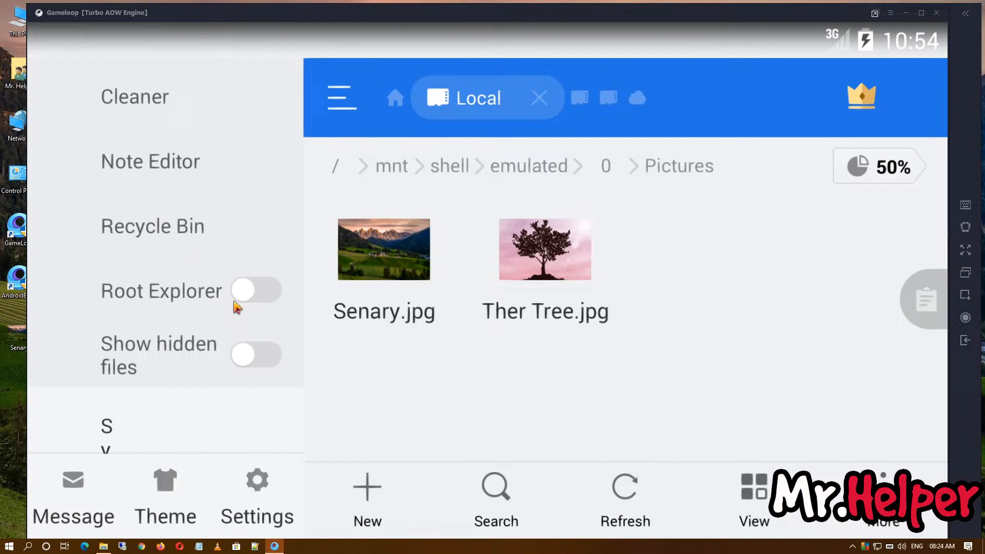
mouse_move(308, 353)
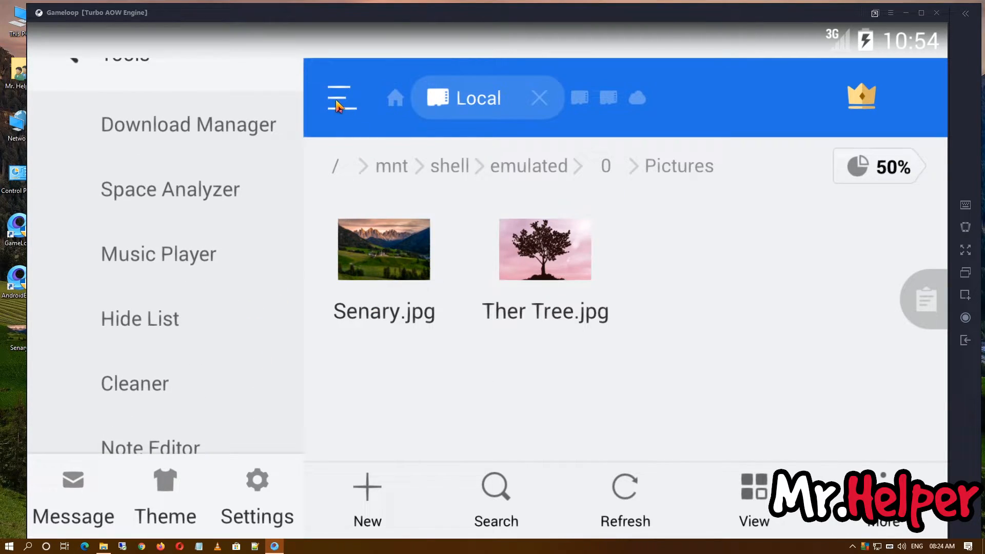
Copy Ther Tree.jpg and paste it into the share1 folder.
left_click(545, 249)
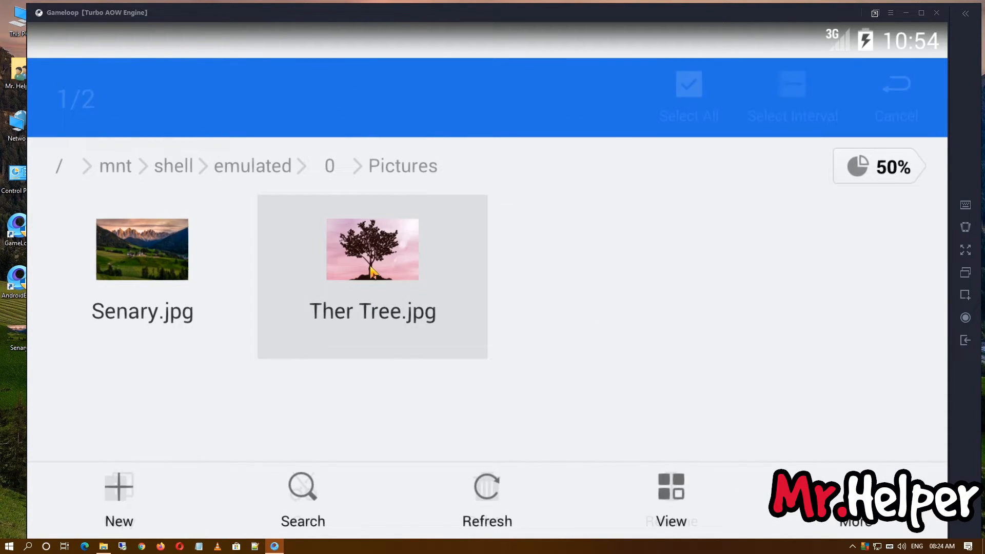
left_click(372, 249)
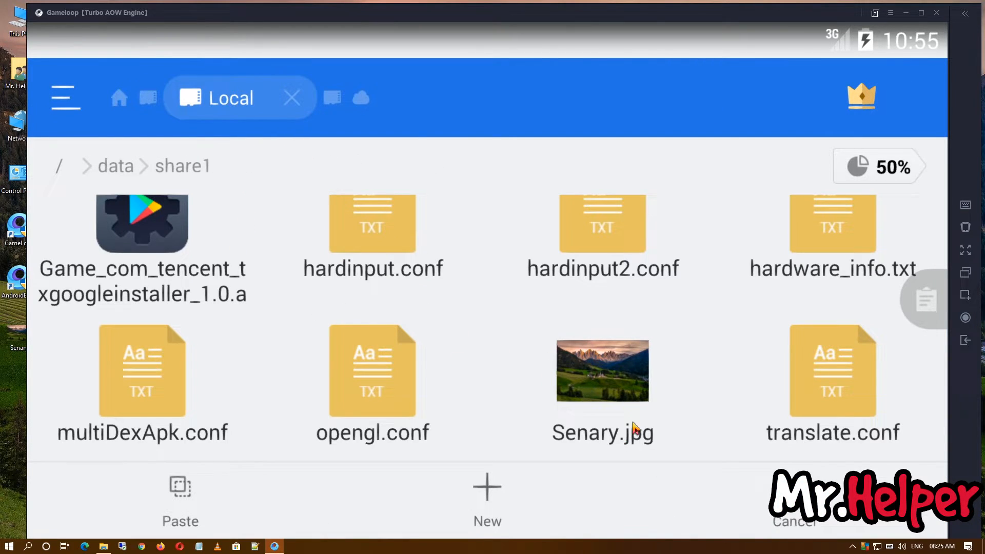
mouse_move(468, 348)
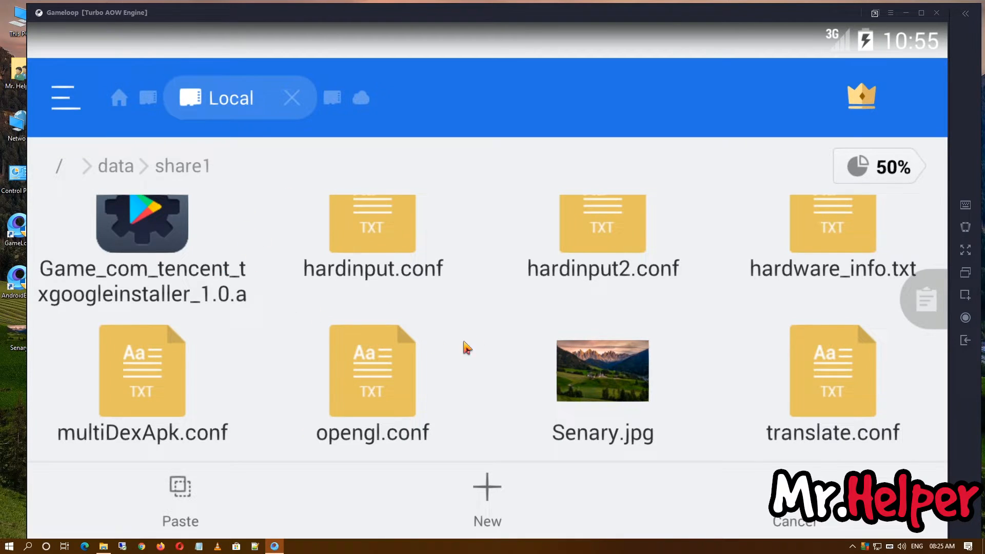
left_click(180, 496)
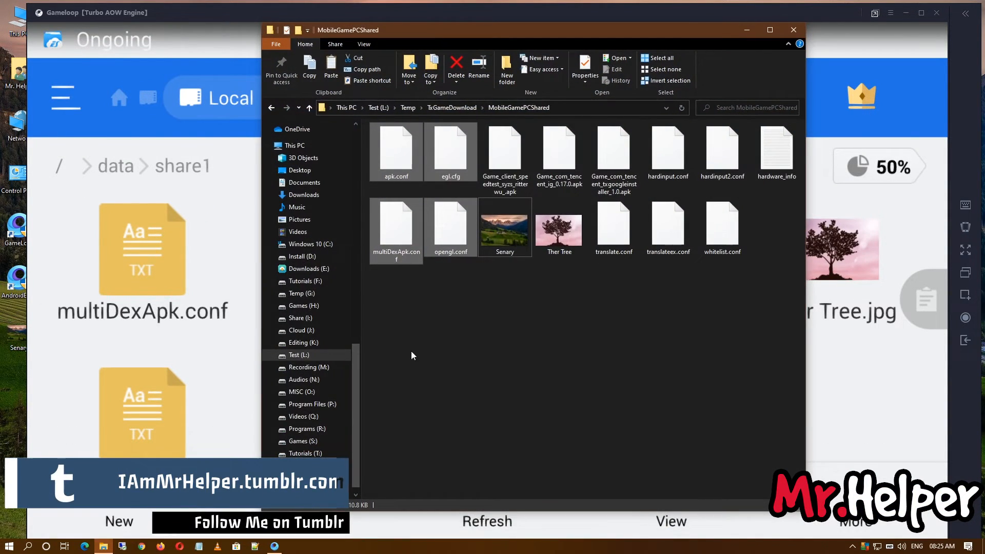
Check Ther Tree in MobileGamePCShared, then minimize the Gameloop window.
right_click(412, 355)
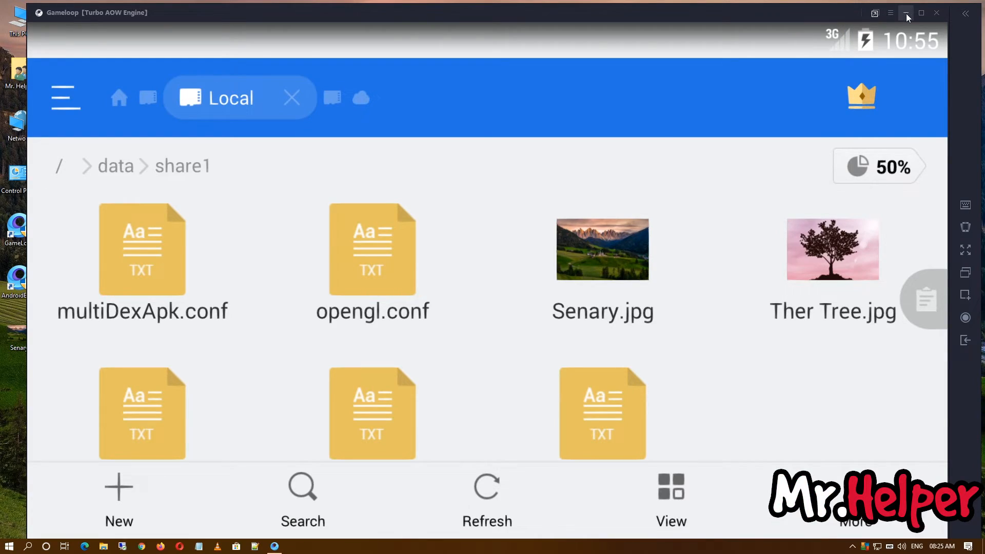
left_click(906, 12)
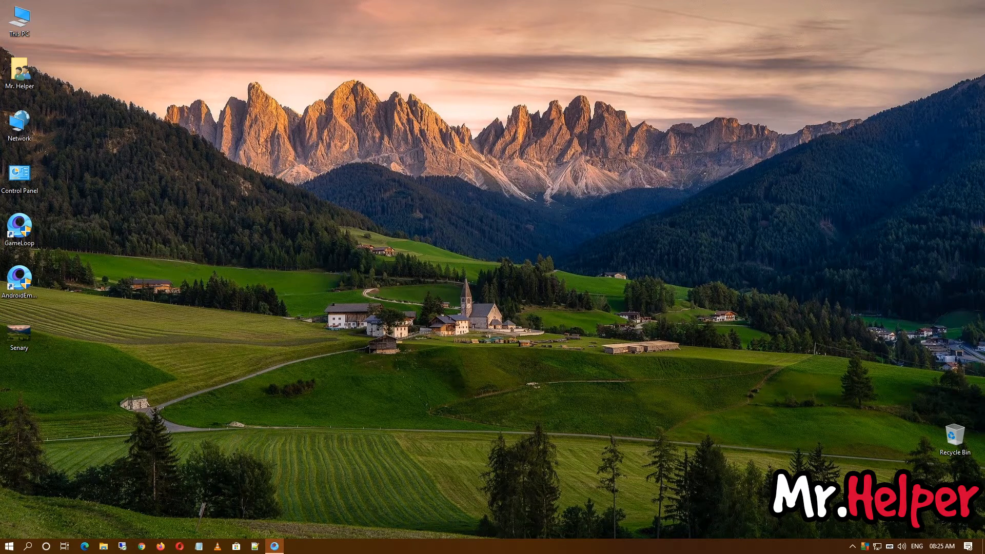